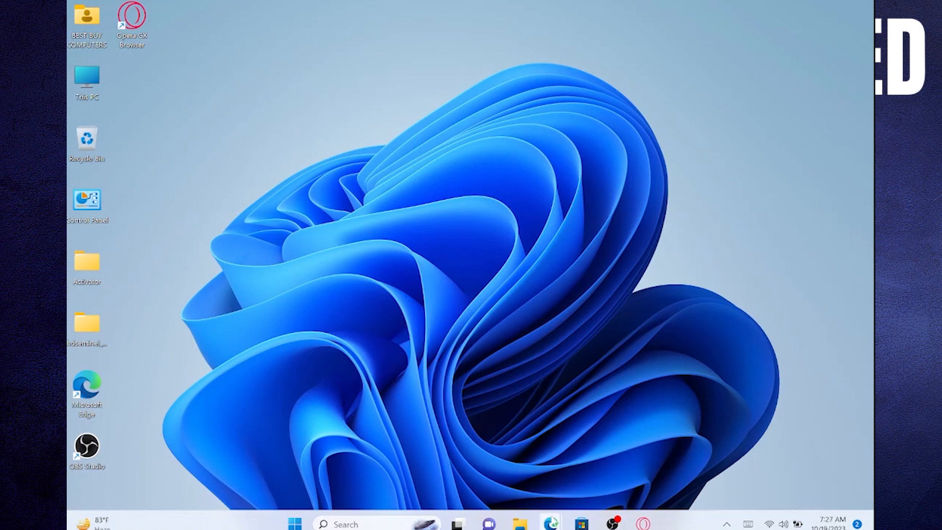
- Highlight the Step 1 and Step 2 text in the Here's how it works section
click(550, 525)
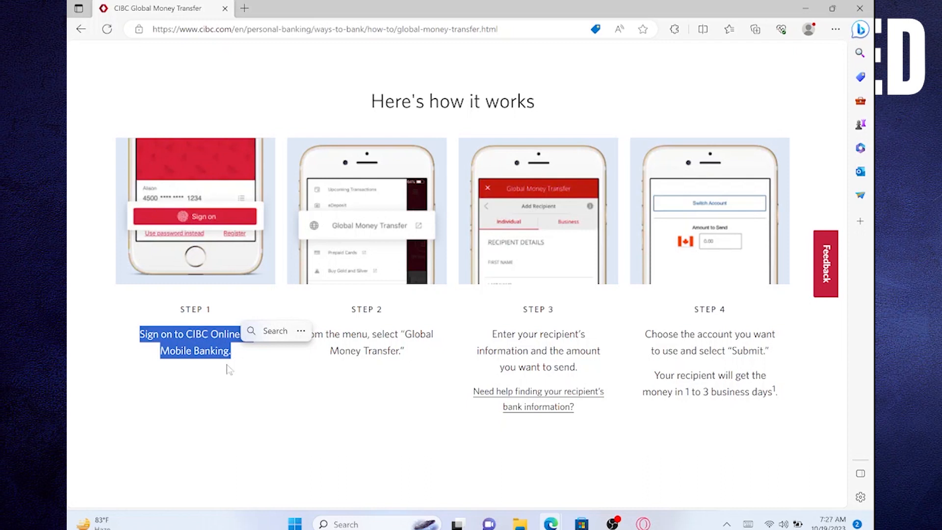
mouse_move(210, 347)
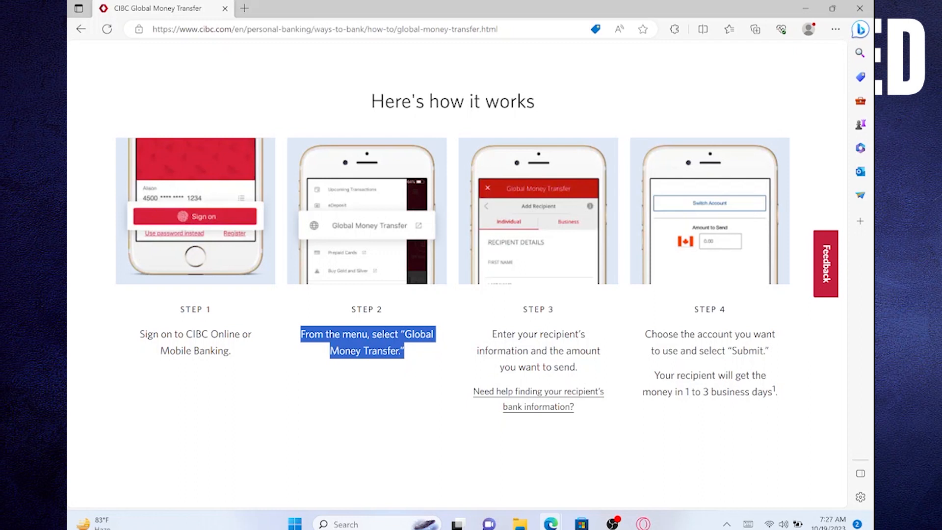
mouse_move(339, 362)
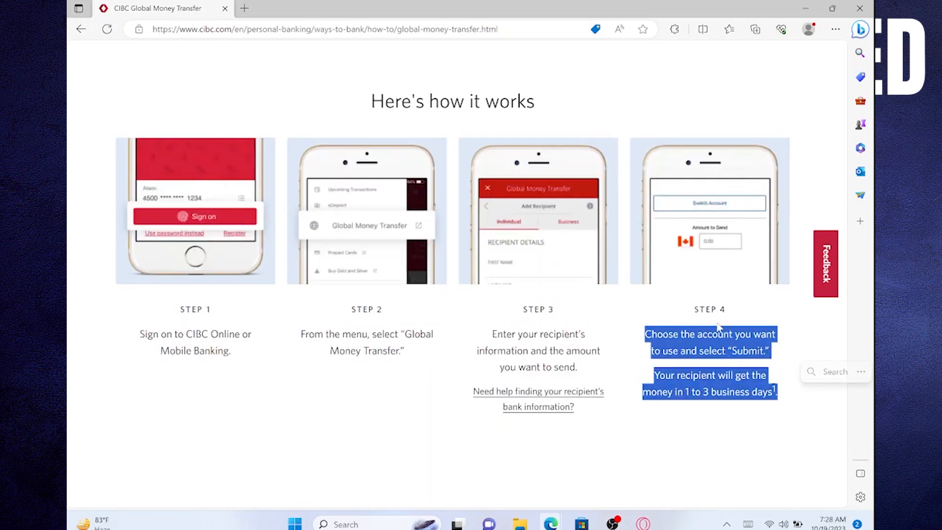
mouse_move(731, 353)
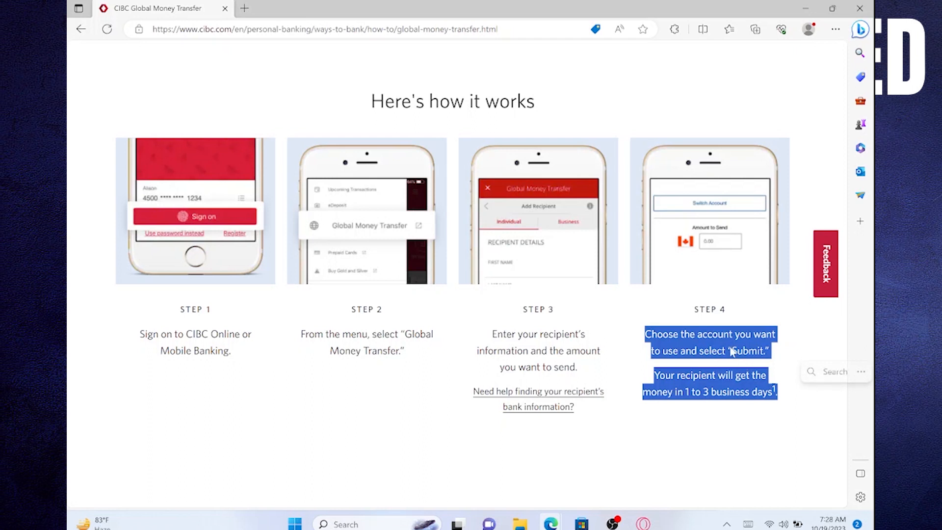
mouse_move(742, 440)
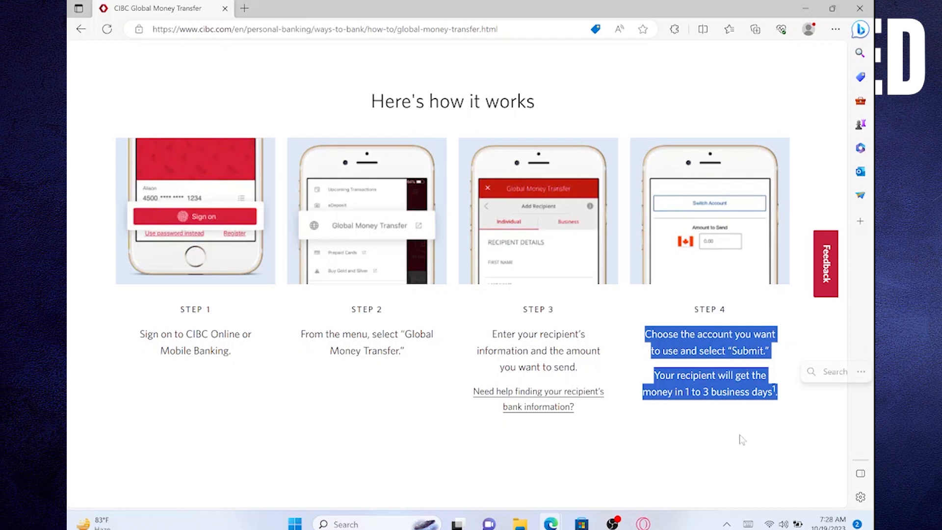
mouse_move(739, 446)
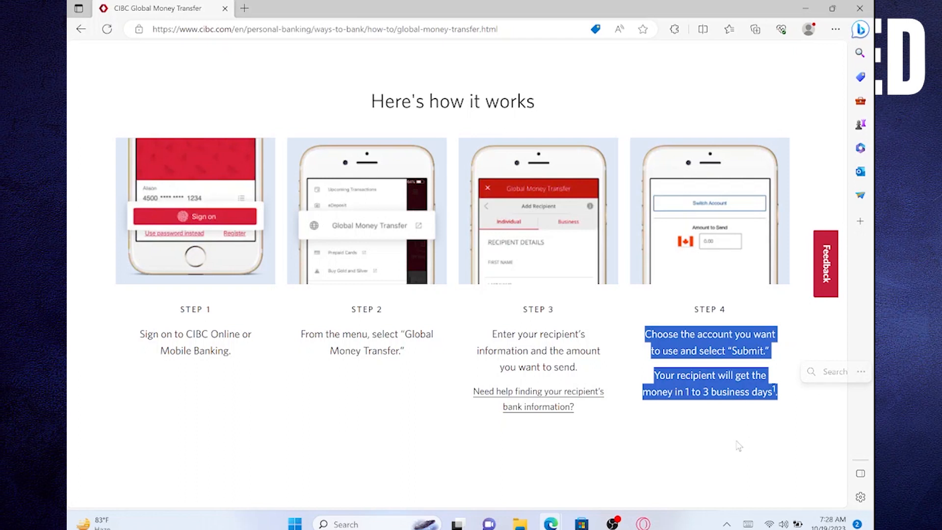
- Clear the Step 4 highlight so all four steps show unselected
click(738, 446)
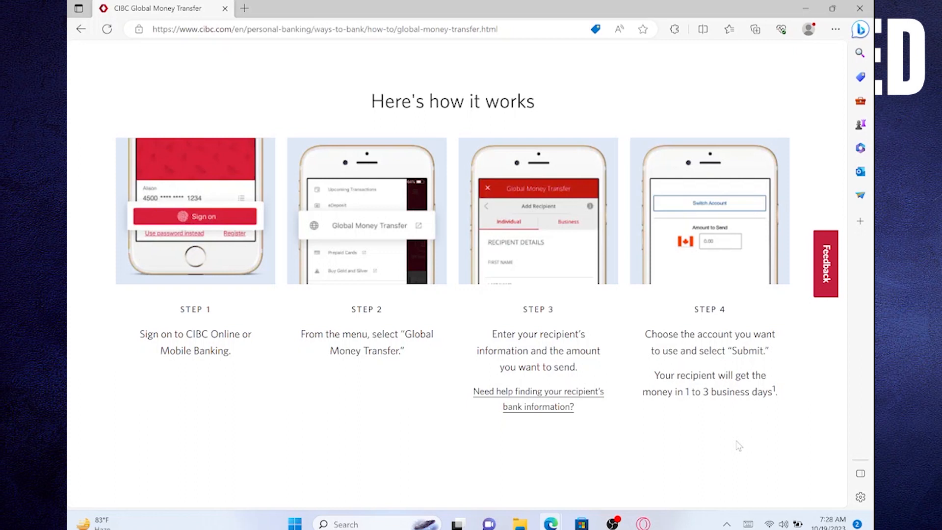
mouse_move(718, 455)
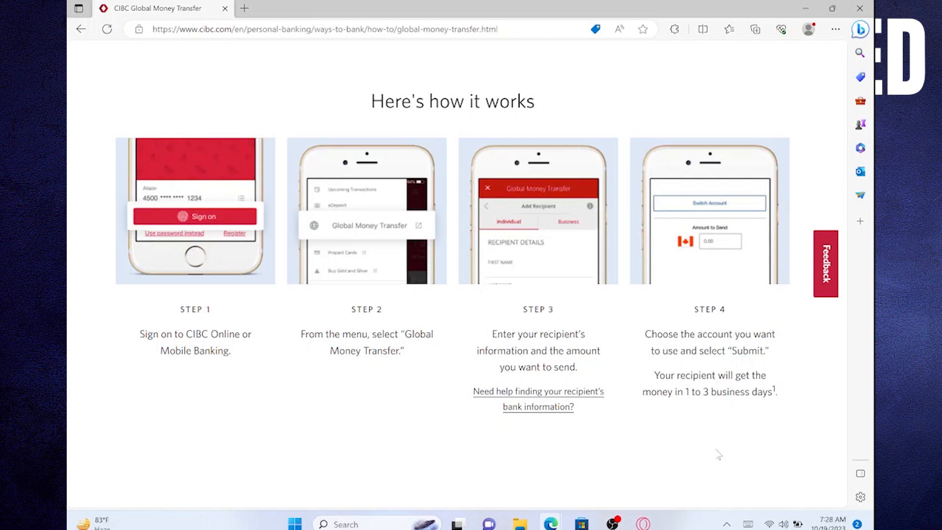